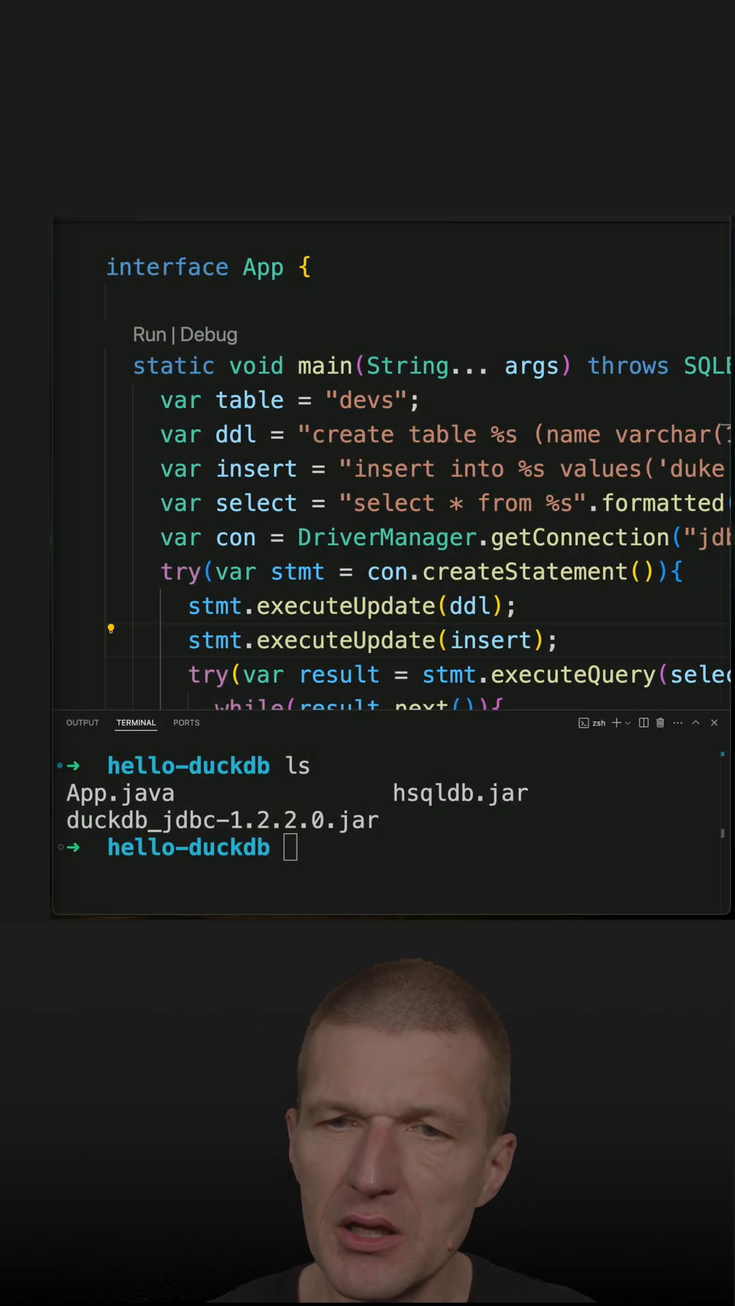
# Run 'java -cp hsqldb.jar app.java' in the terminal so it prints 'duke'
pyautogui.scroll(3)
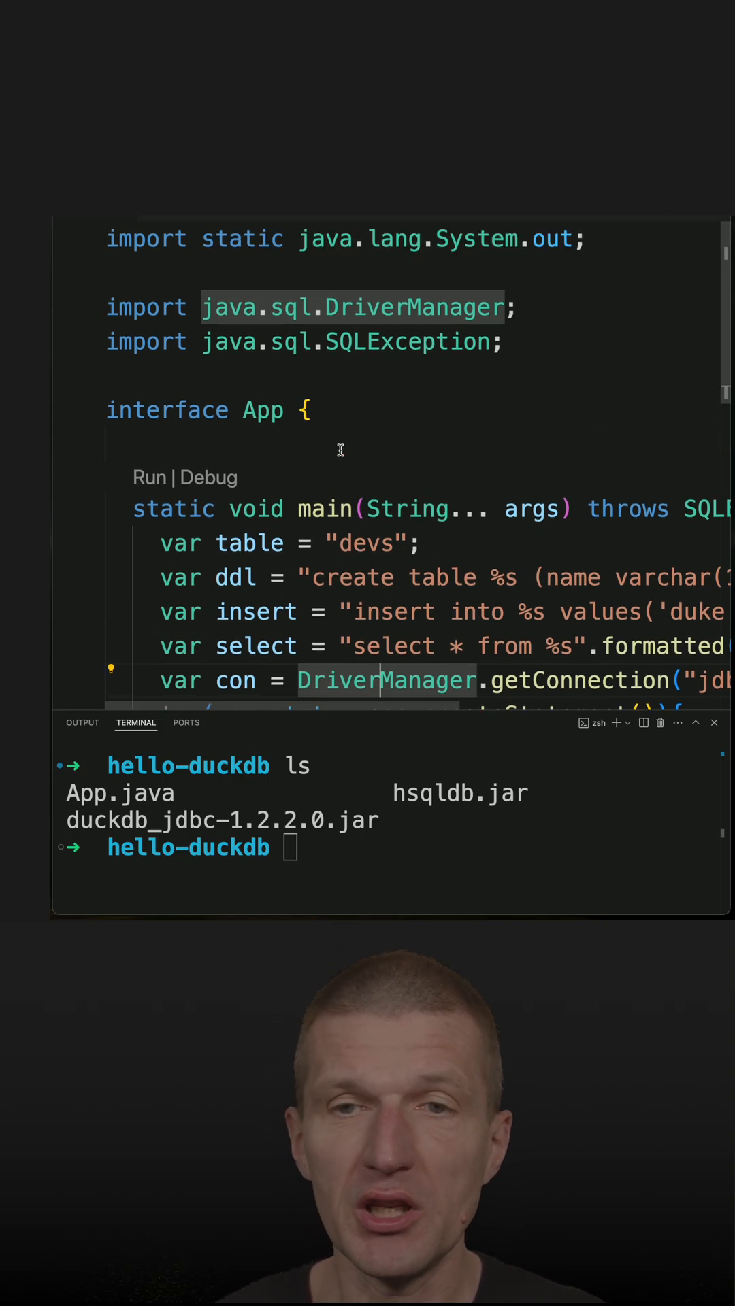
pyautogui.moveTo(233, 340)
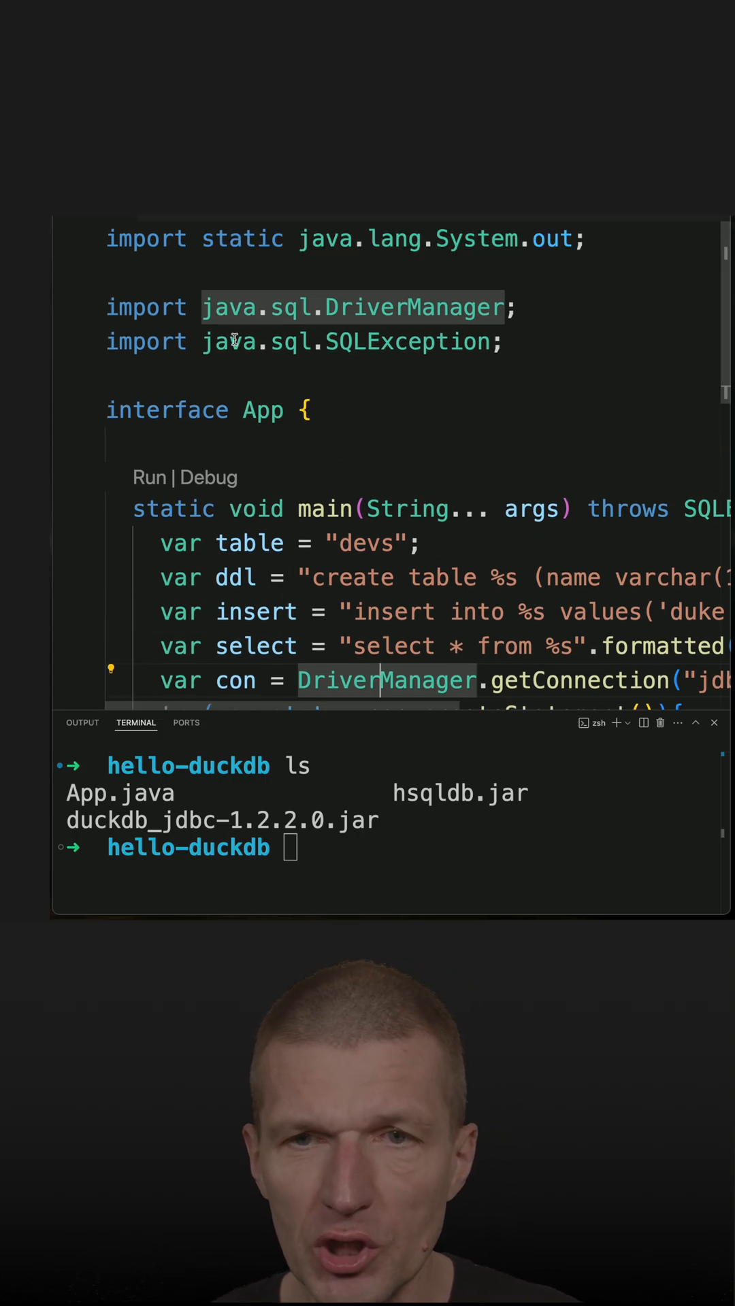
pyautogui.scroll(-3)
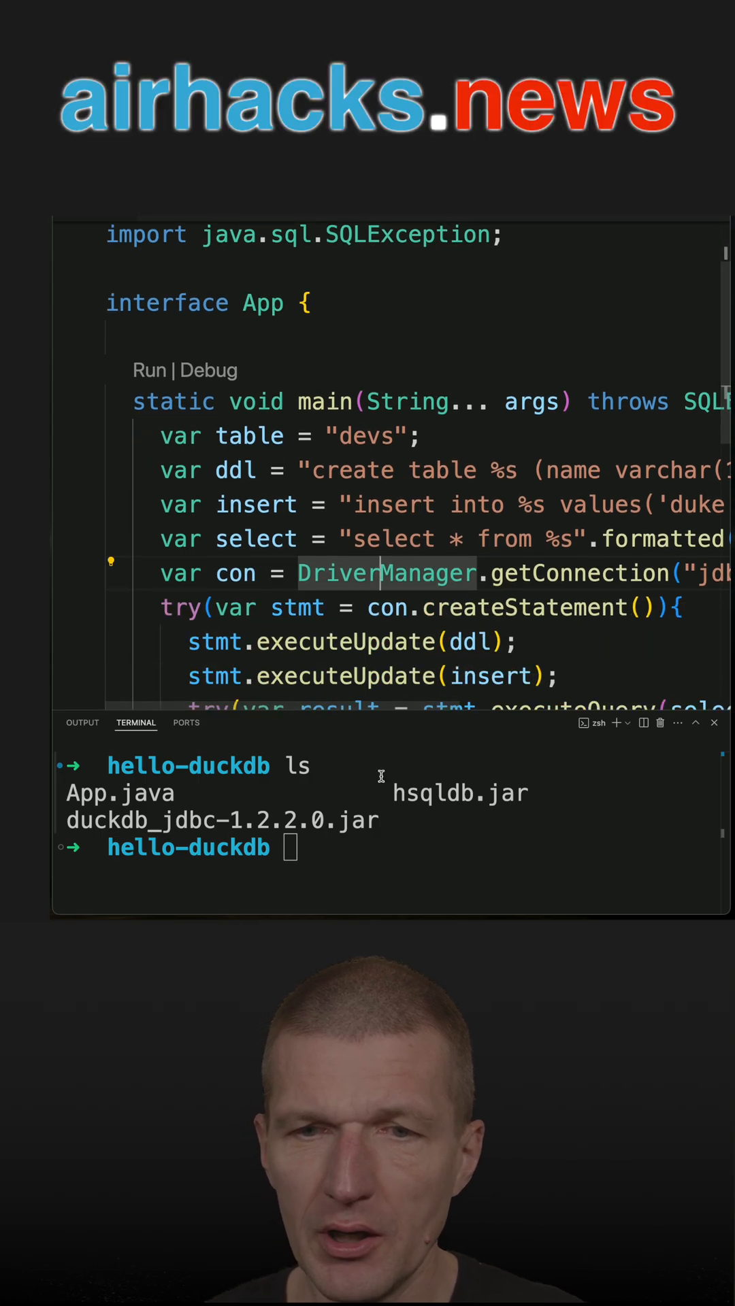
pyautogui.write('java -')
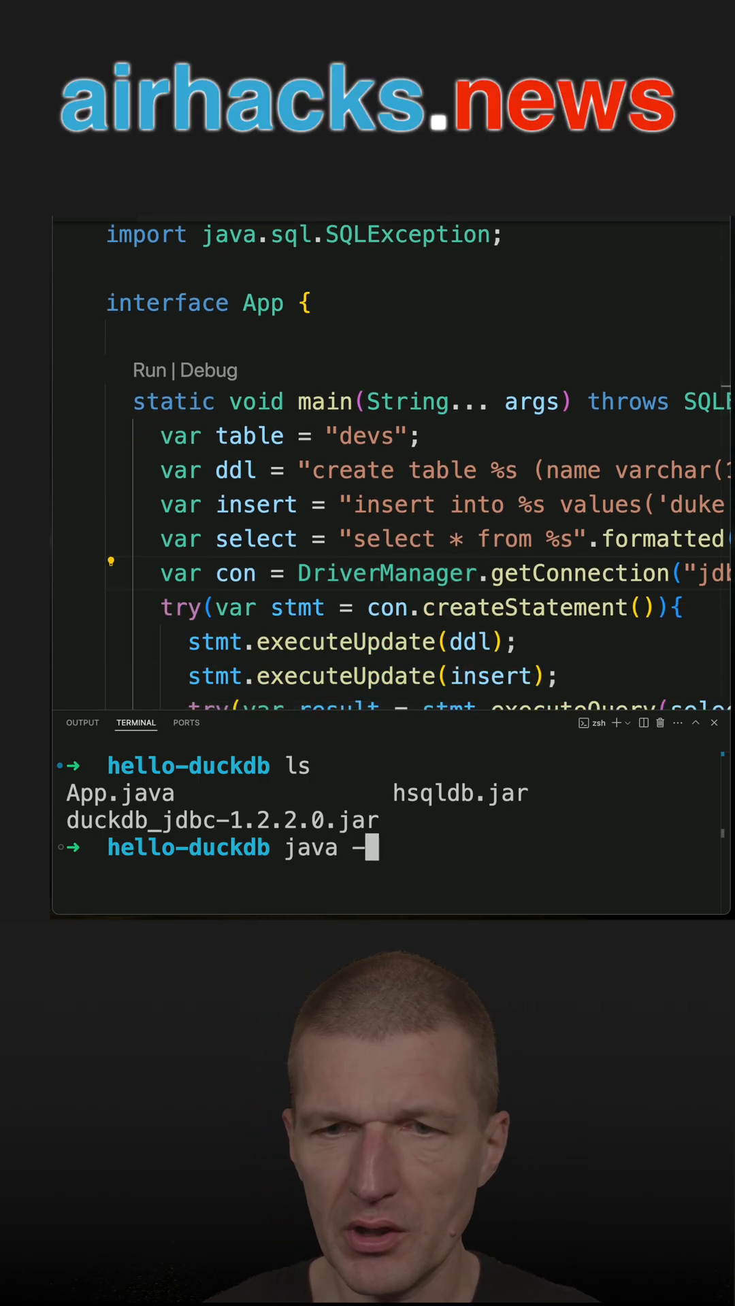
pyautogui.write('cp hs')
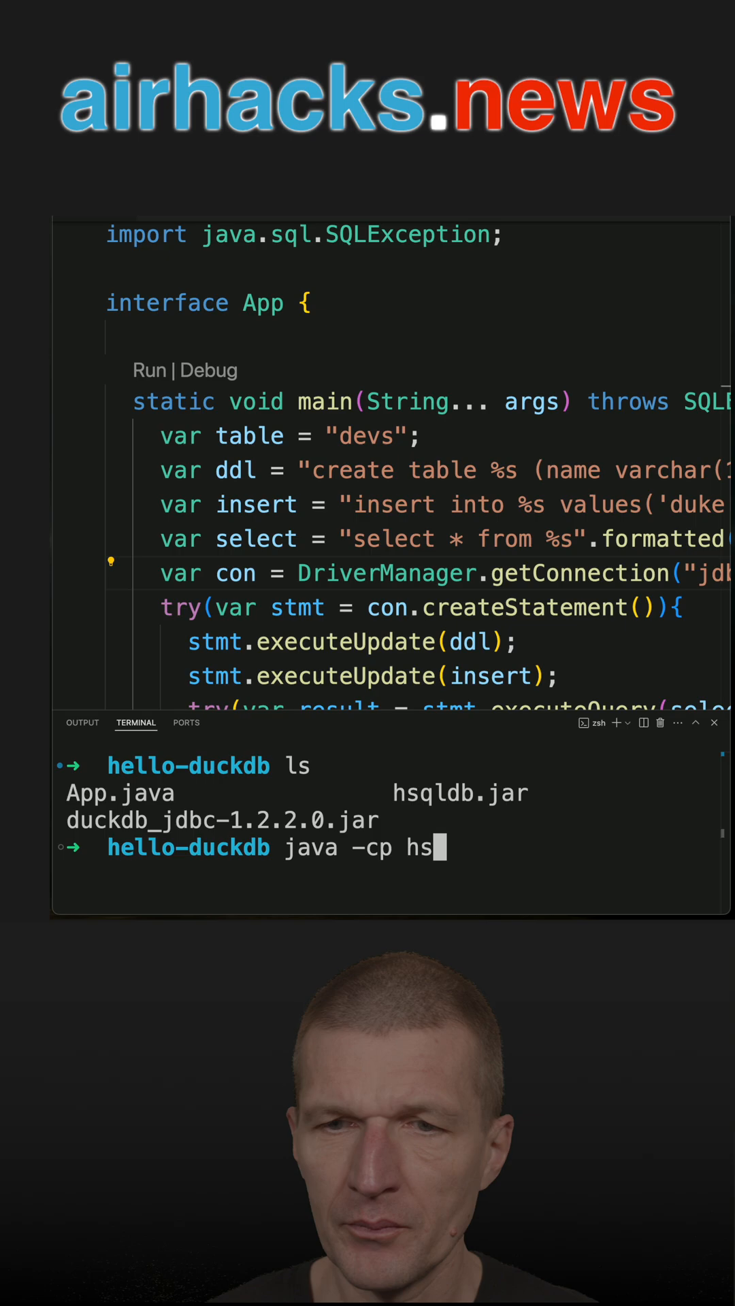
pyautogui.write('qldb.jar')
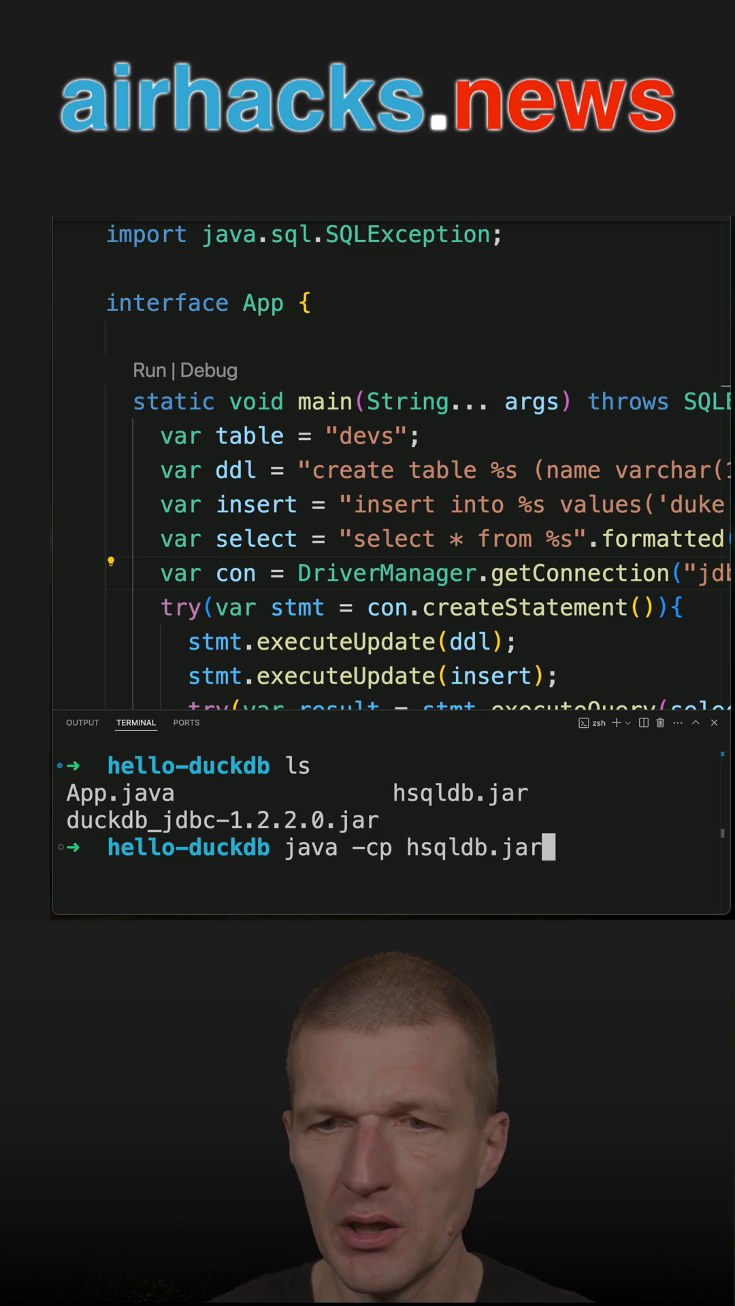
pyautogui.write('app.j')
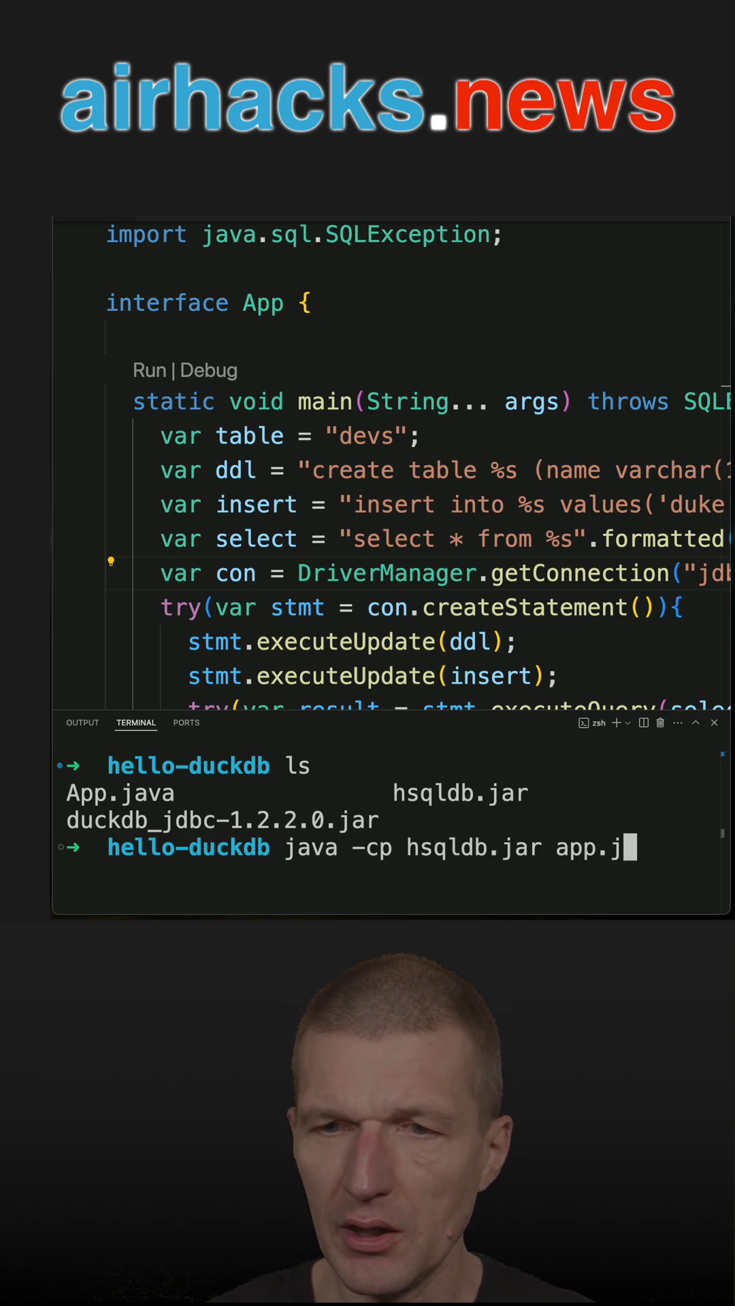
pyautogui.press('Return')
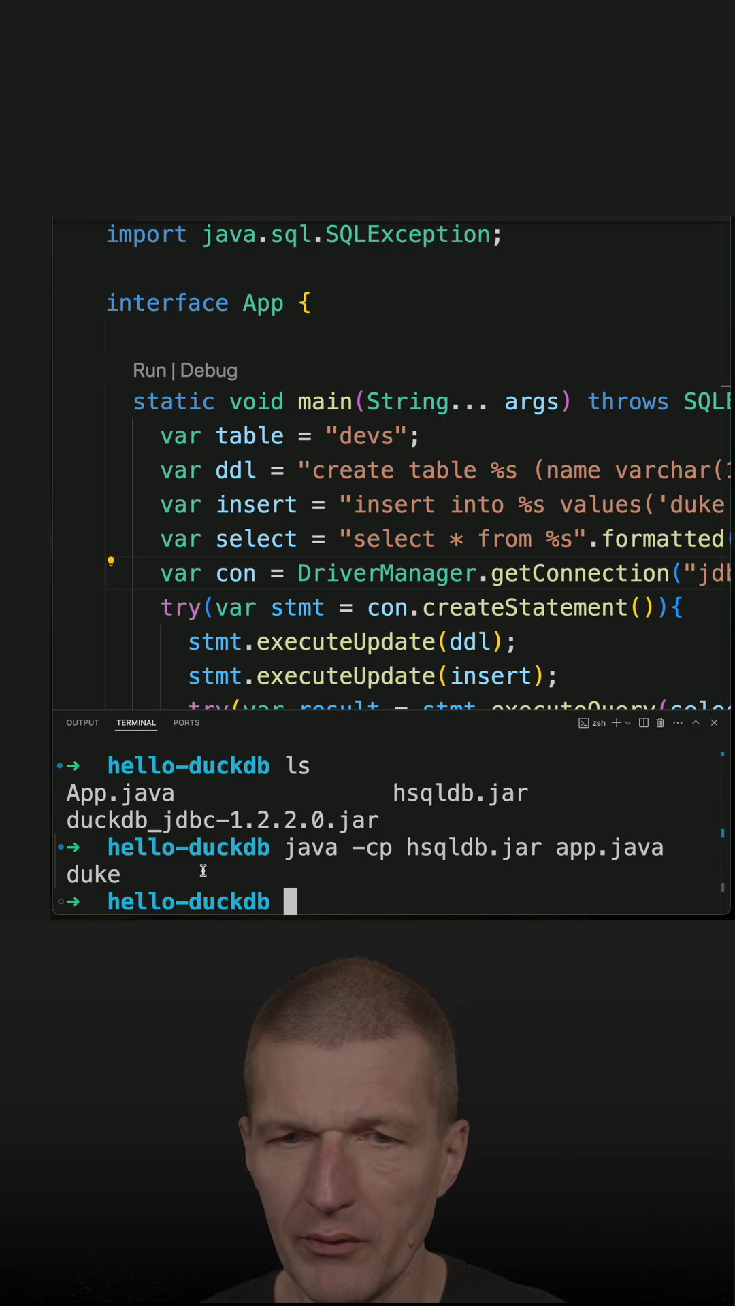
pyautogui.scroll(-3)
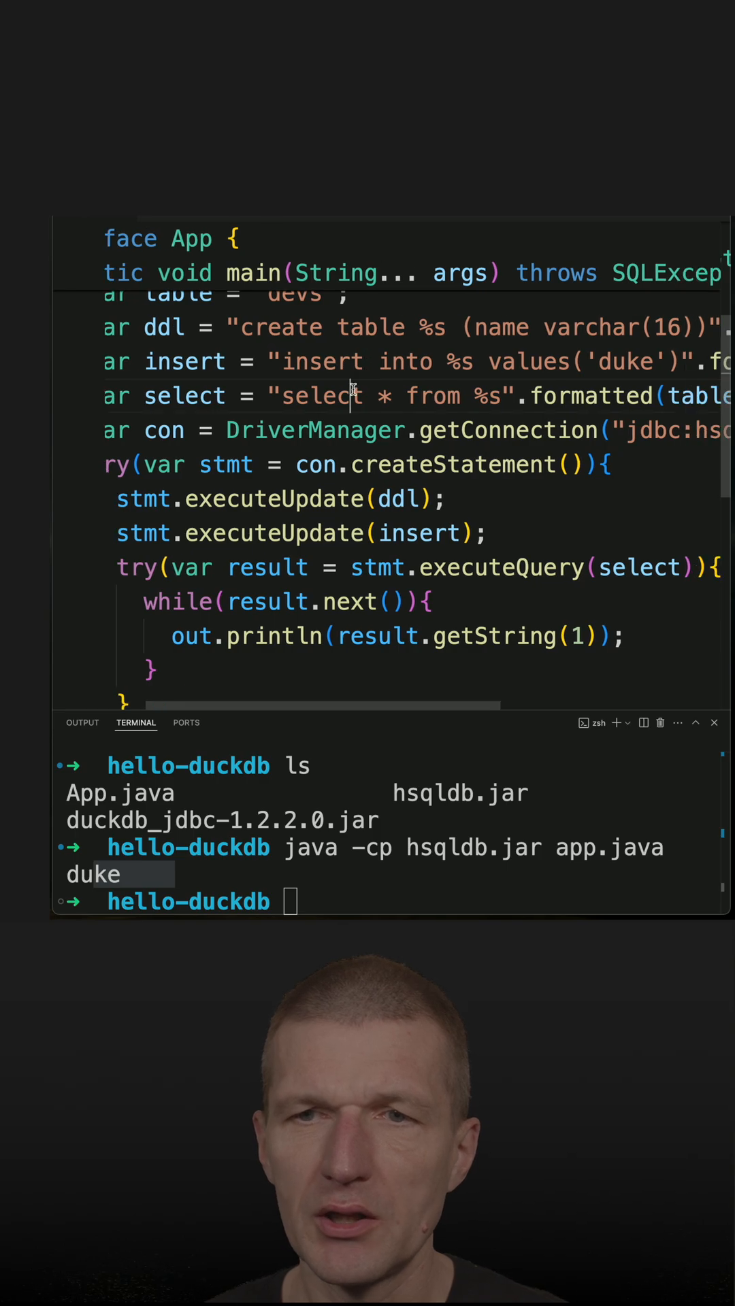
pyautogui.hscroll(3)
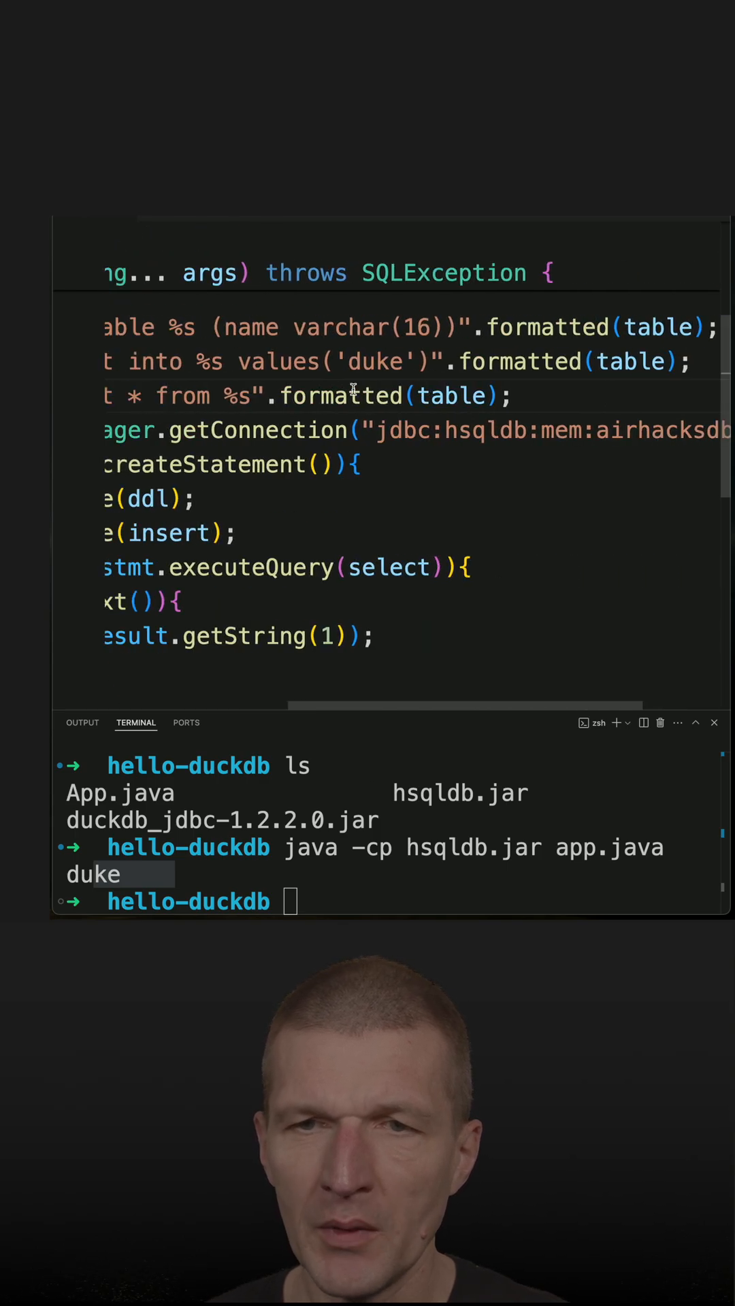
pyautogui.hscroll(-3)
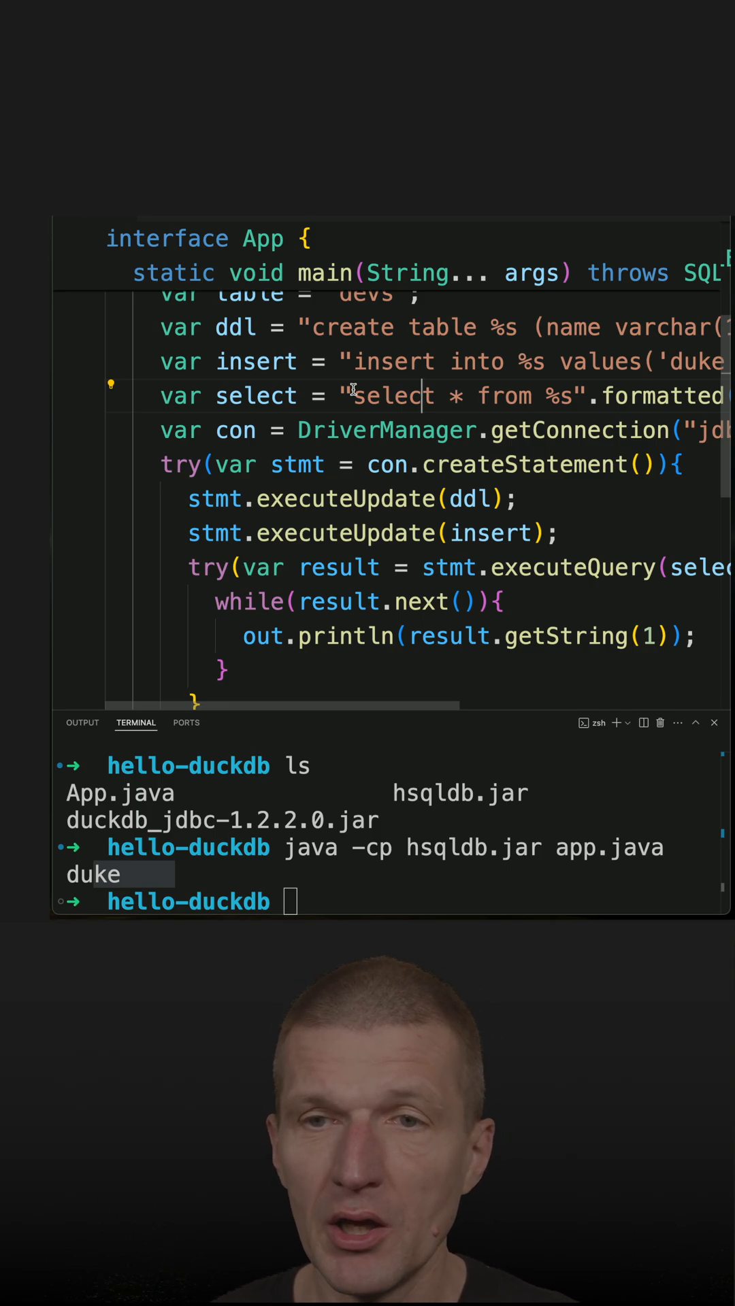
pyautogui.hscroll(3)
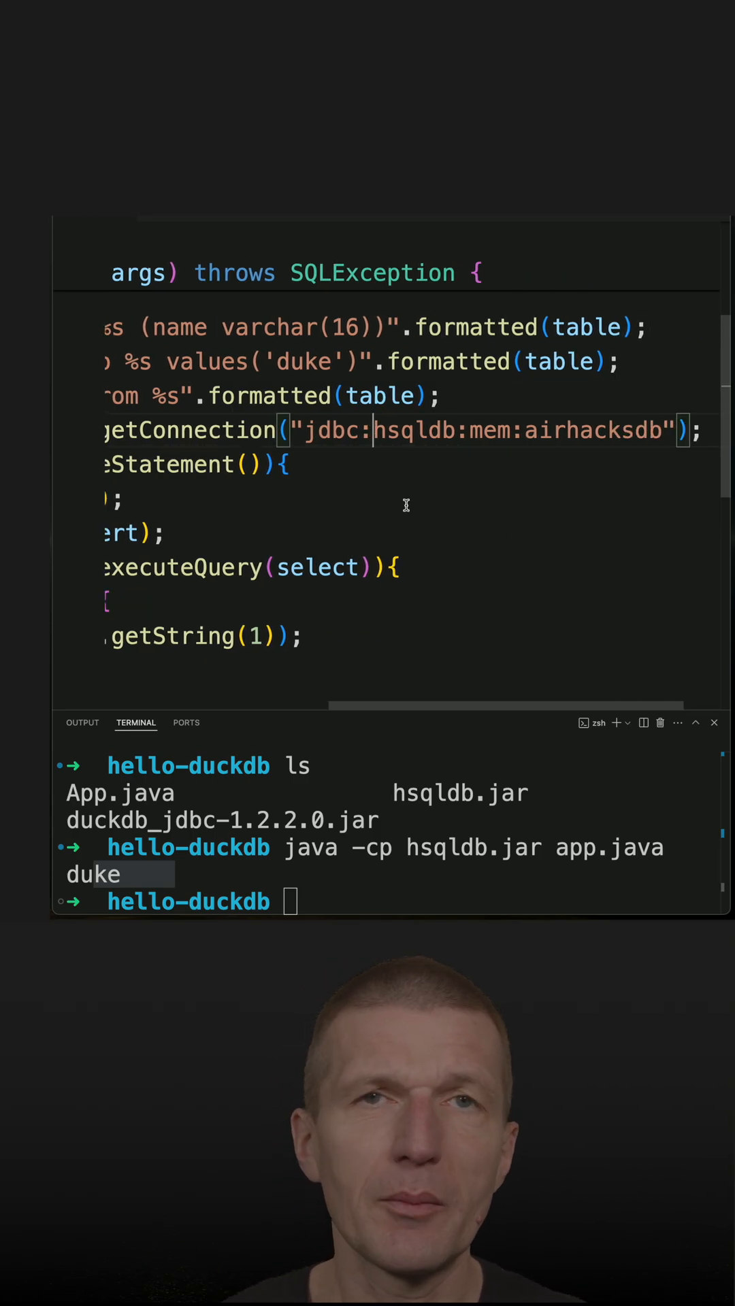
# Change the connection URL from hsqldb to duckdb, then rerun with hsqldb.jar, which fails
pyautogui.doubleClick(516, 431)
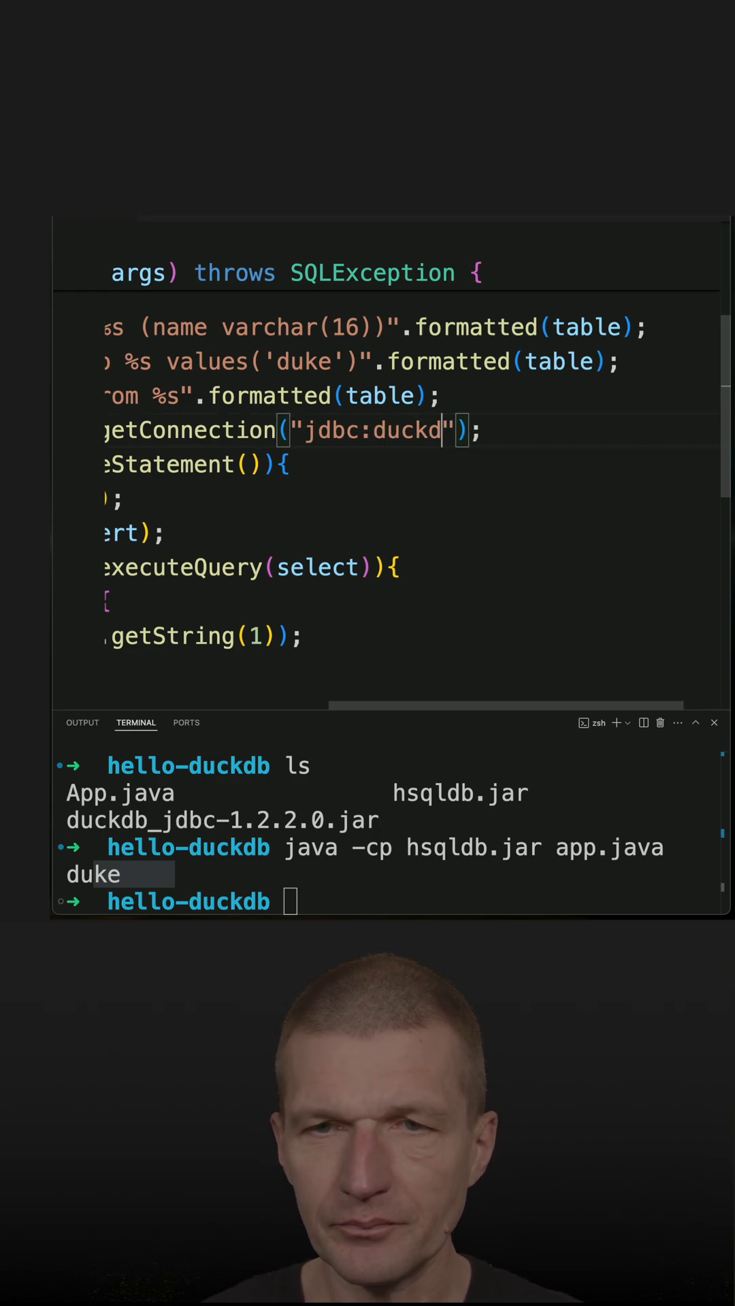
pyautogui.write(':')
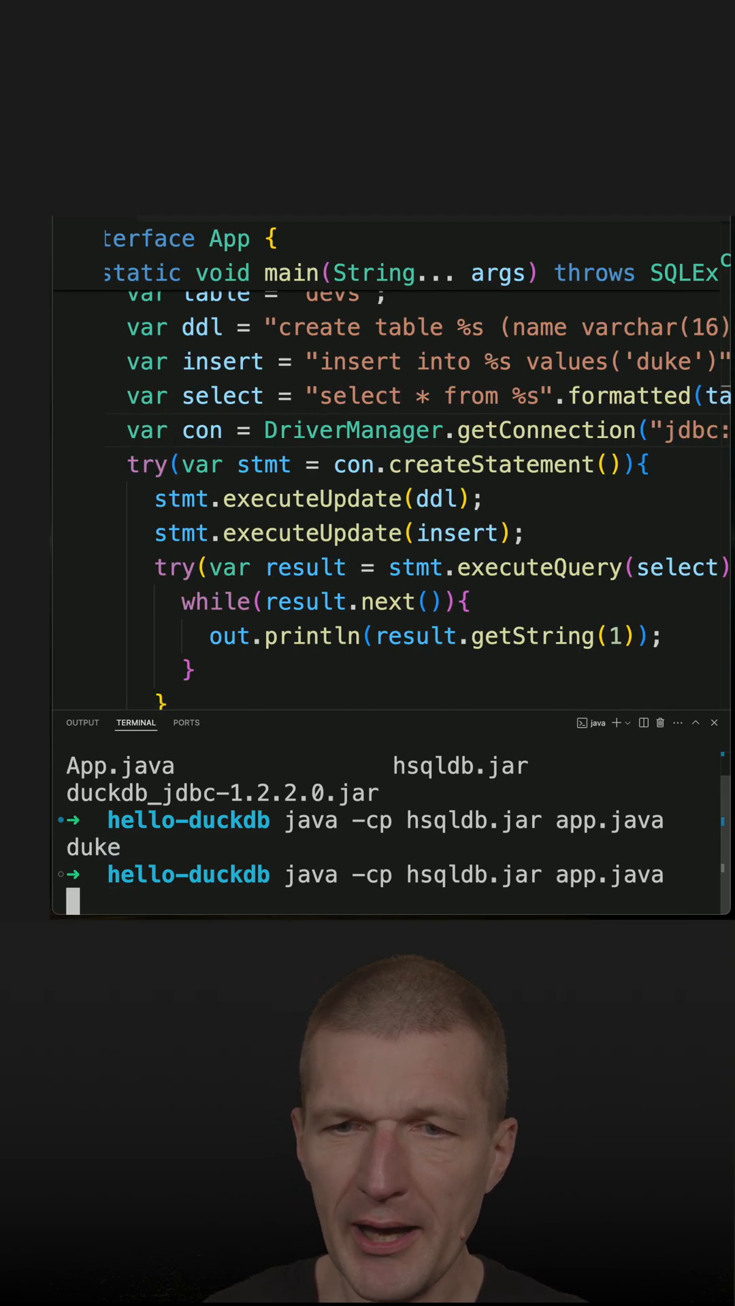
pyautogui.press('Return')
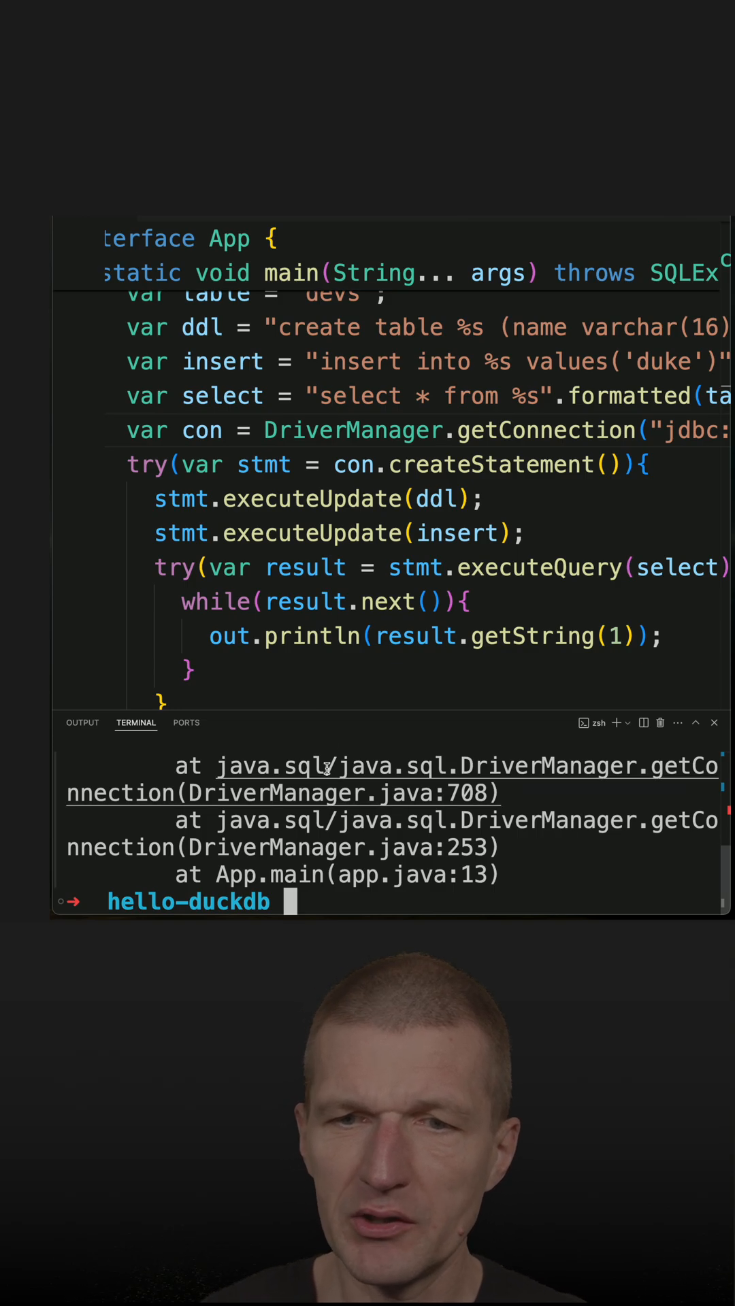
pyautogui.write('java -cp hsqldb.jar app.java')
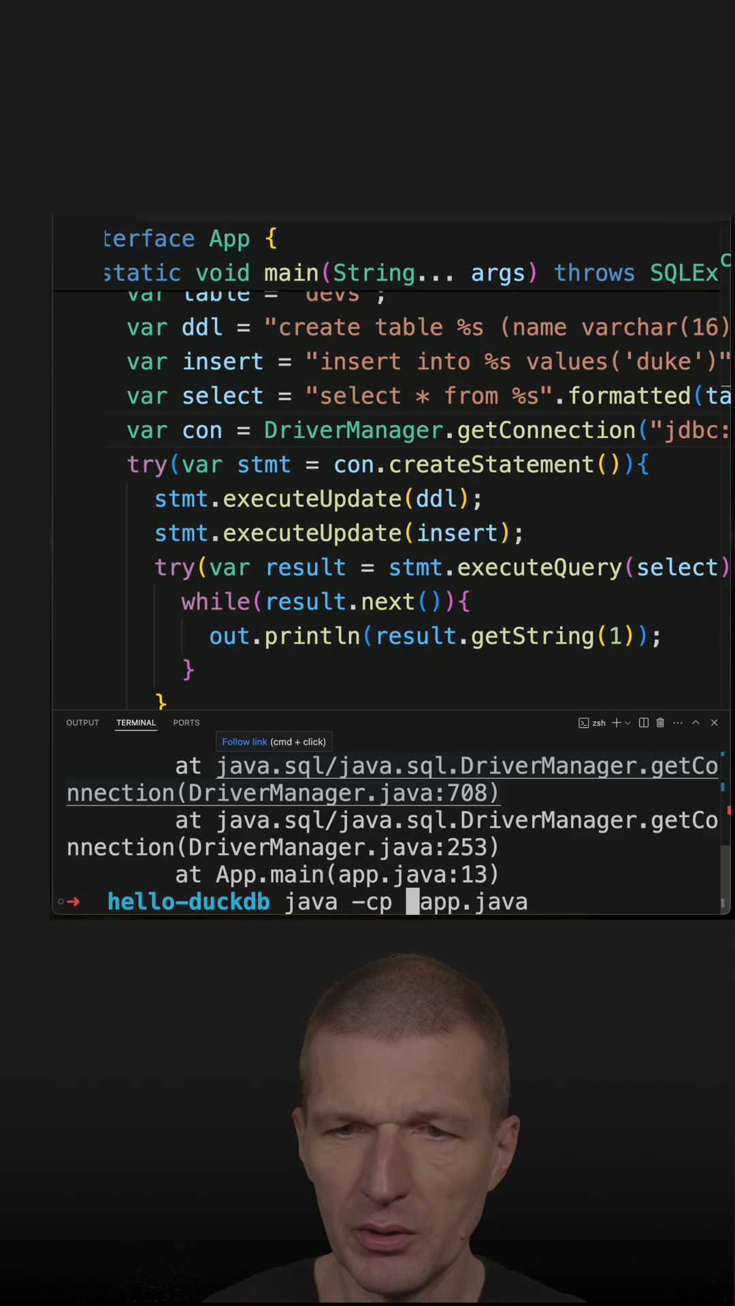
# Add duckdb_jdbc-1.2.2.0.jar to the -cp classpath and rerun, printing 'duke'
pyautogui.write('duckdb_jdbc-1.2.2.0.jar:')
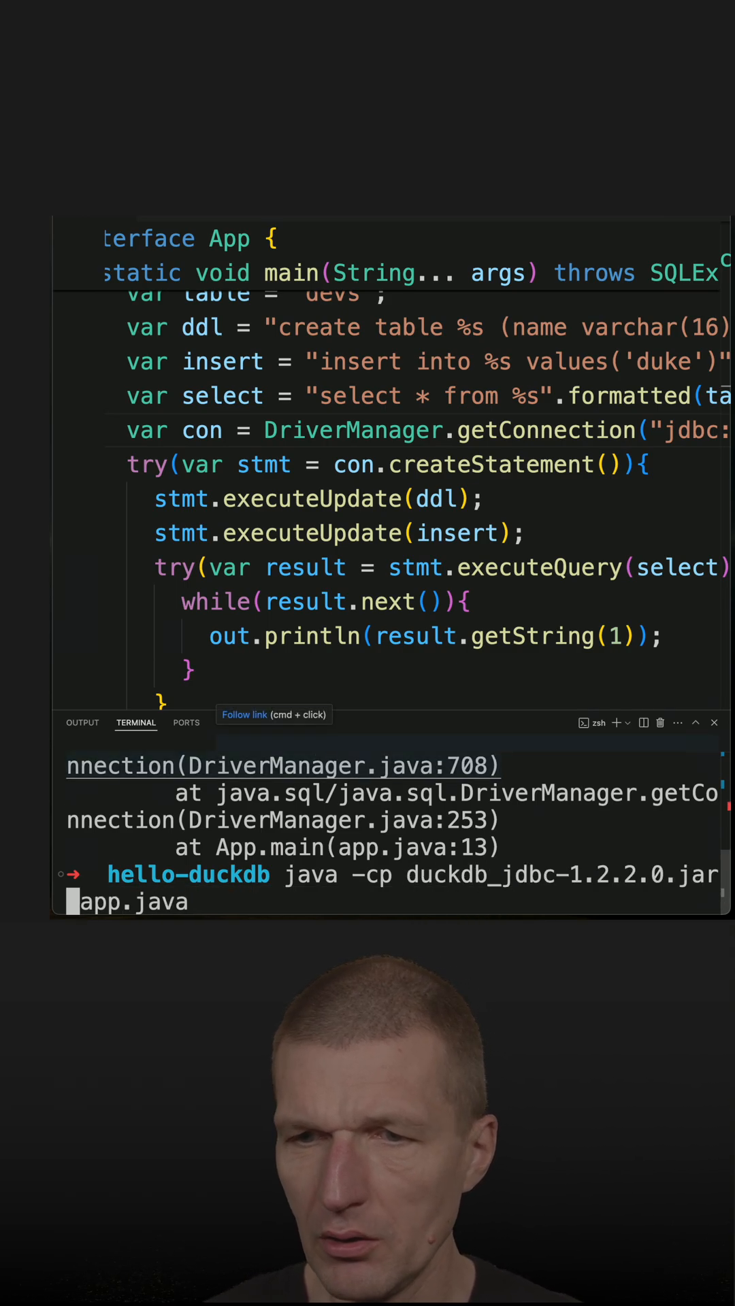
pyautogui.press('Return')
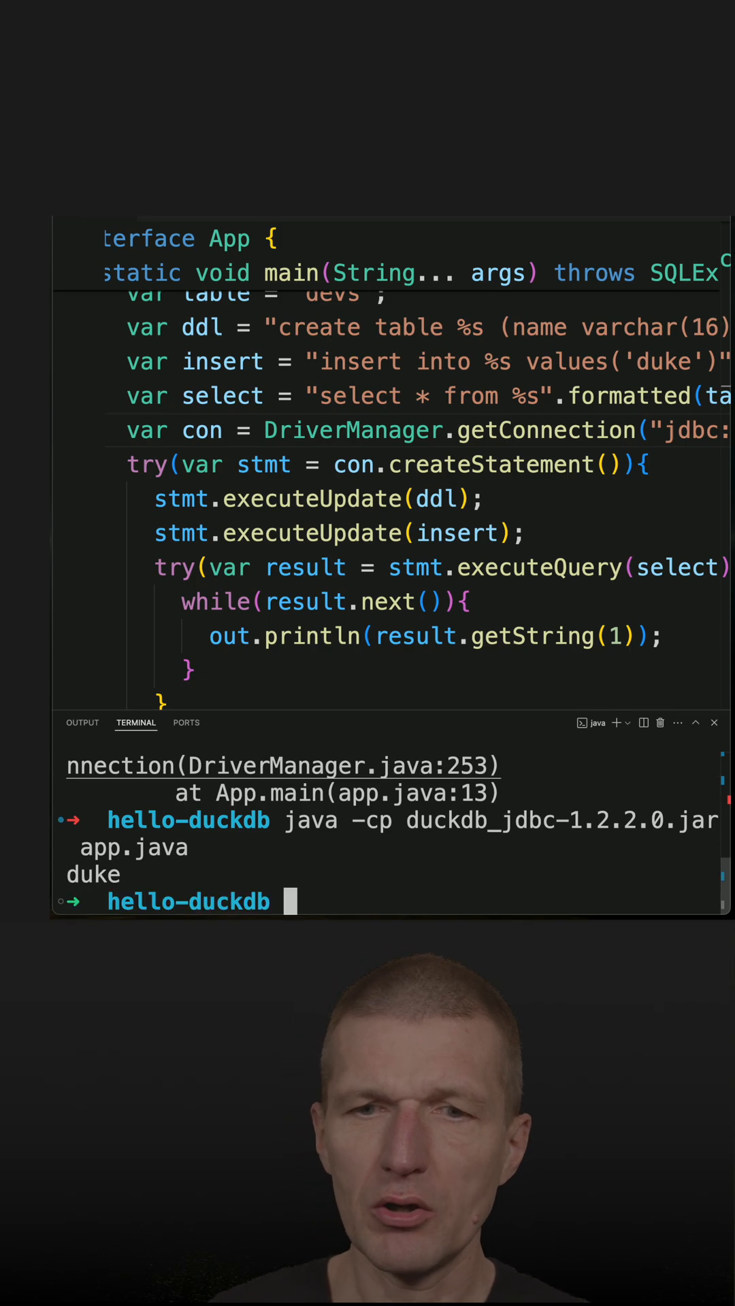